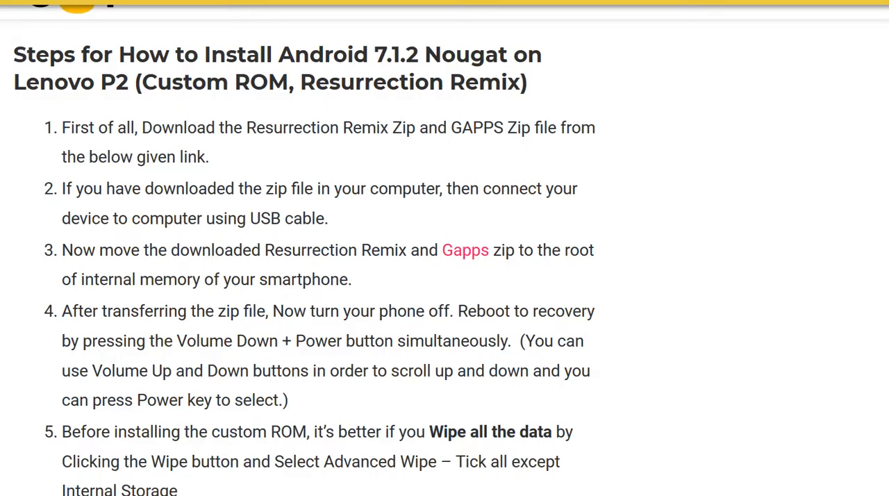
scroll(down, 3)
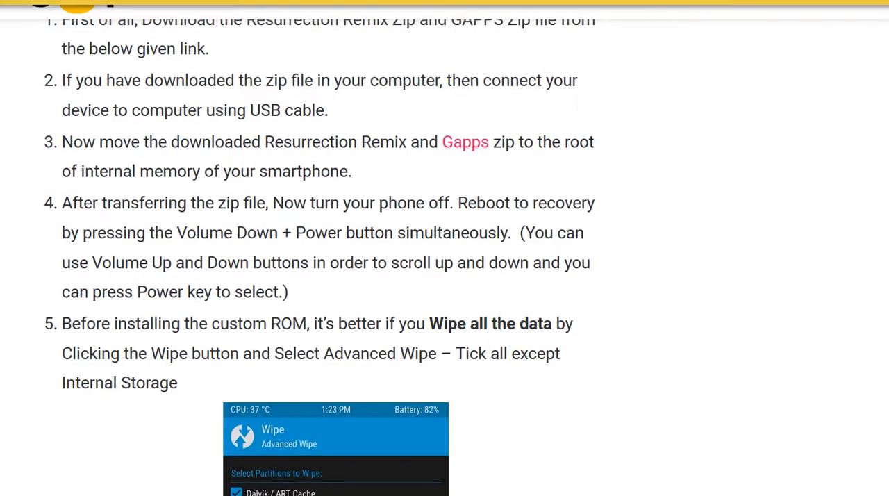
scroll(down, 3)
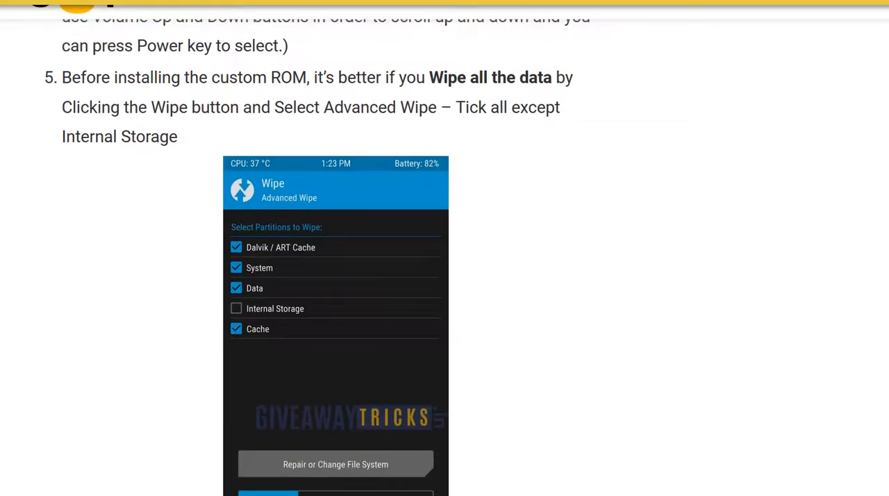
scroll(down, 3)
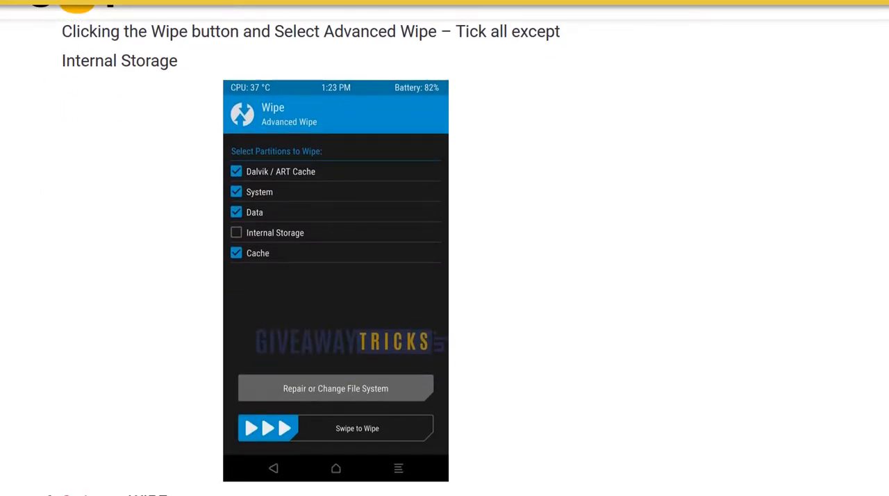
scroll(down, 3)
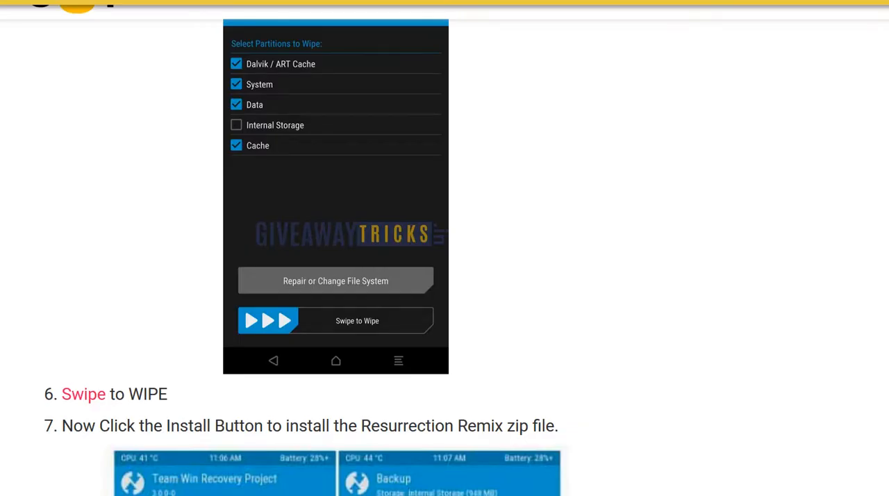
scroll(down, 3)
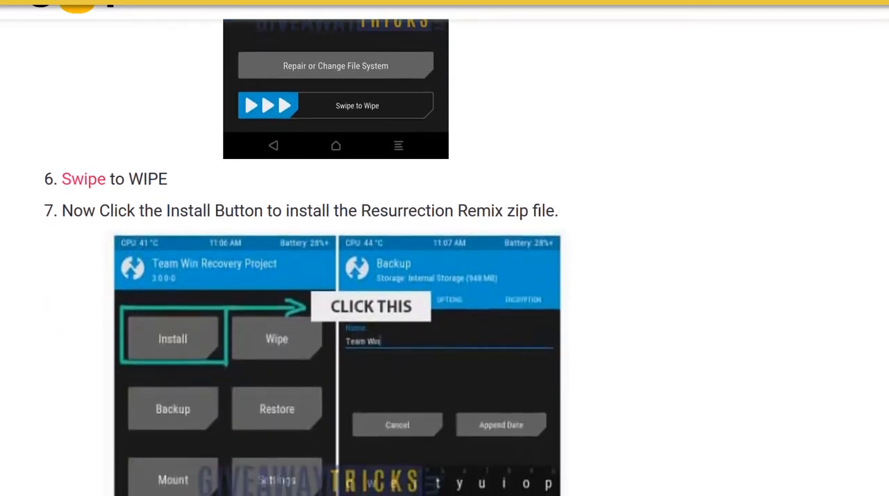
scroll(down, 3)
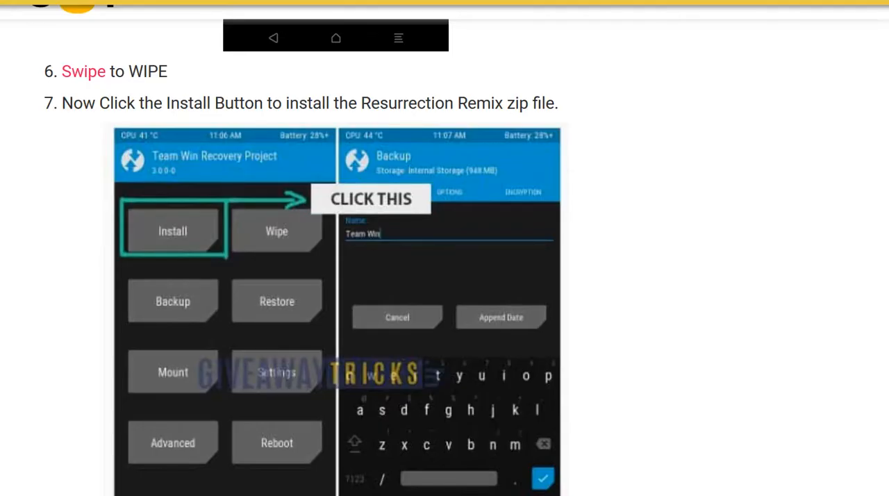
scroll(down, 3)
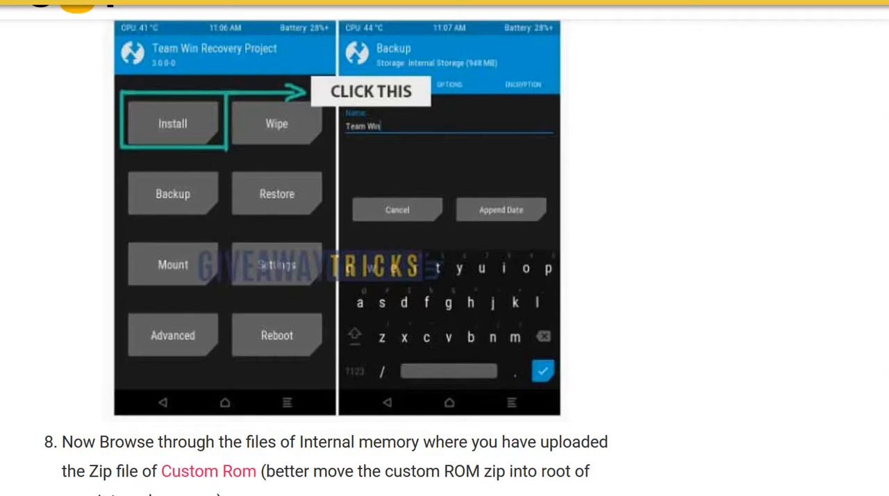
scroll(down, 3)
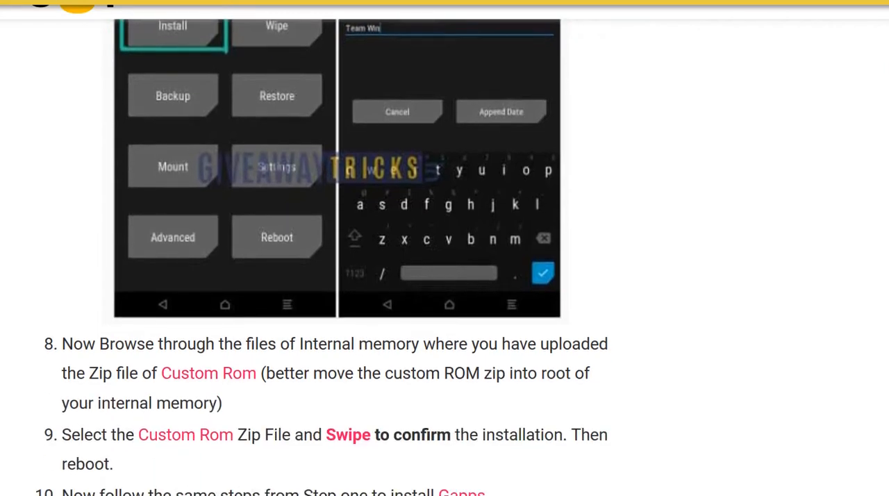
scroll(down, 3)
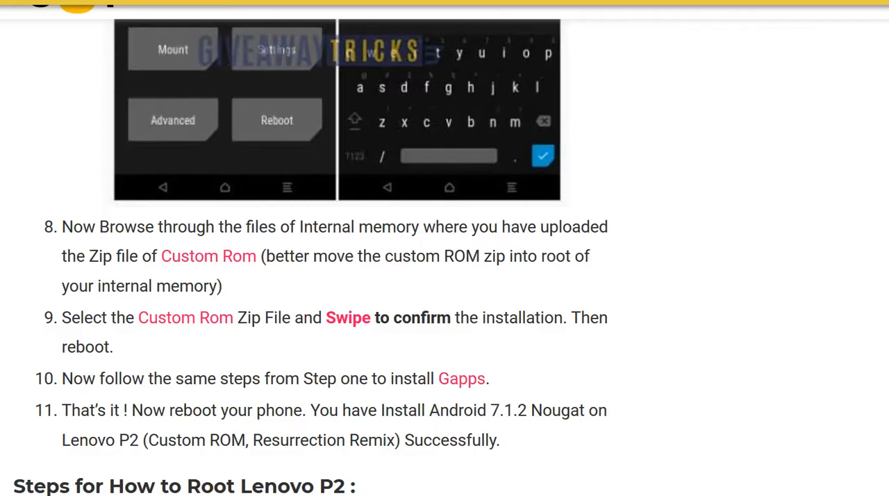
scroll(down, 3)
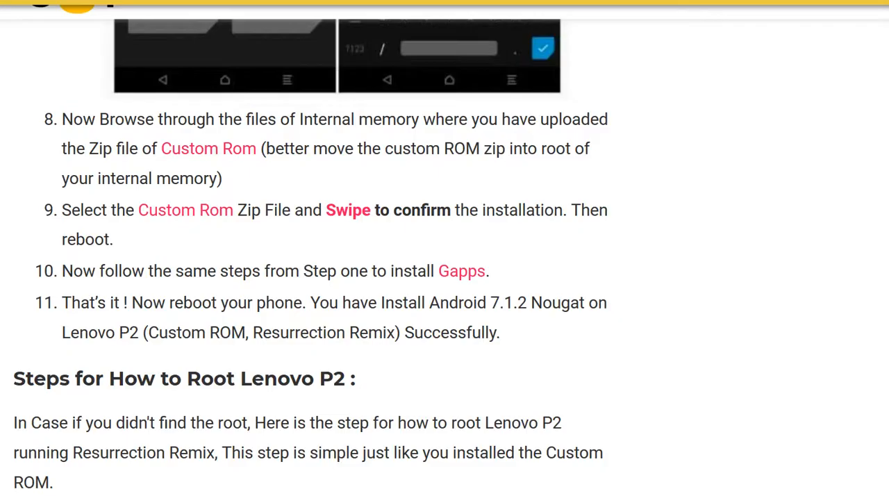
scroll(down, 3)
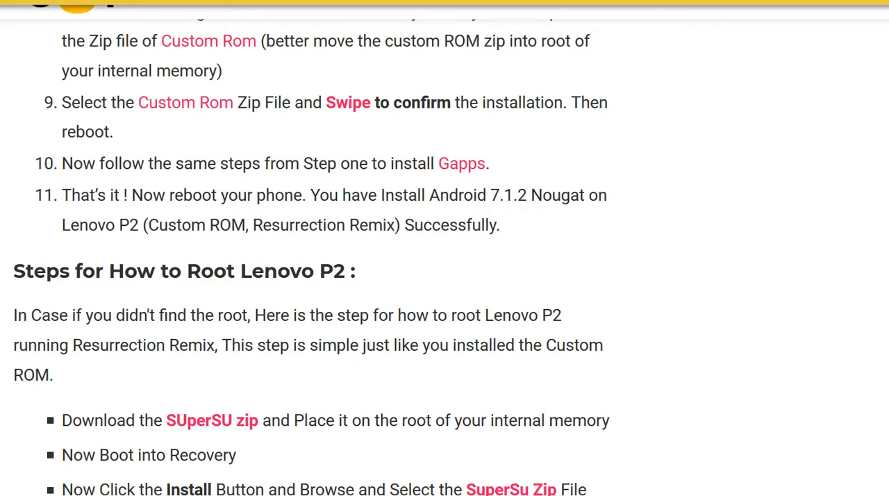
scroll(down, 3)
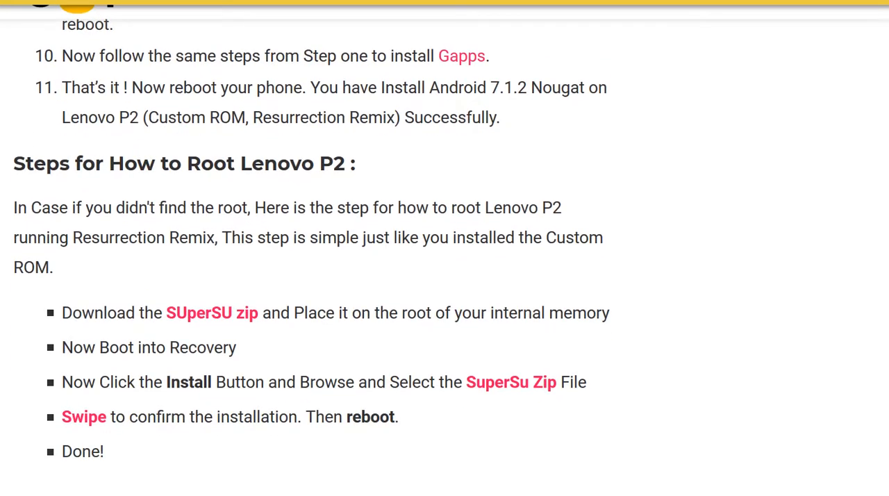
scroll(down, 3)
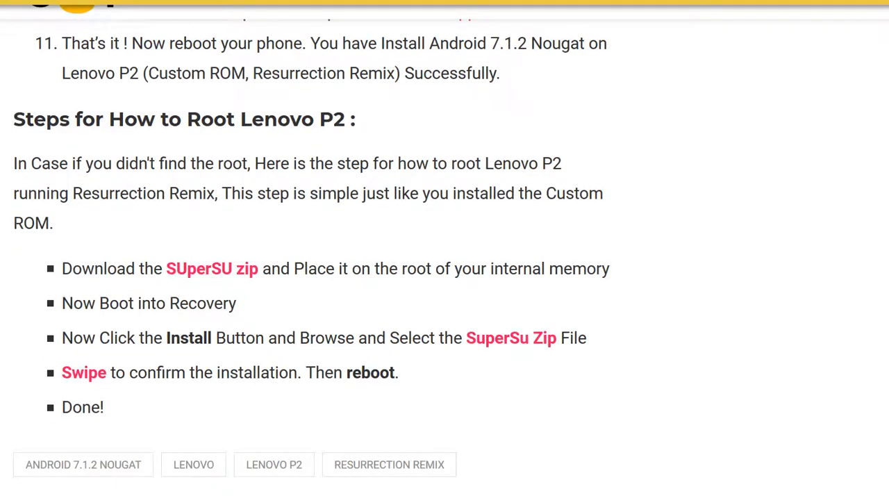
scroll(down, 3)
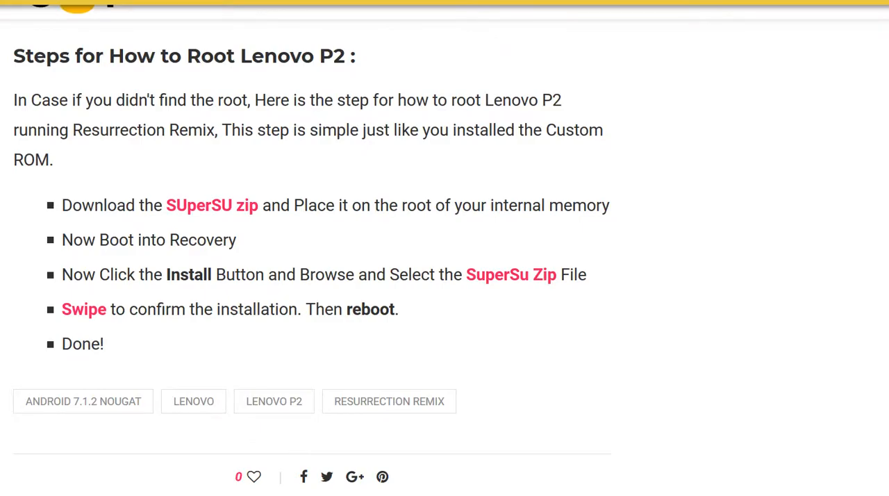